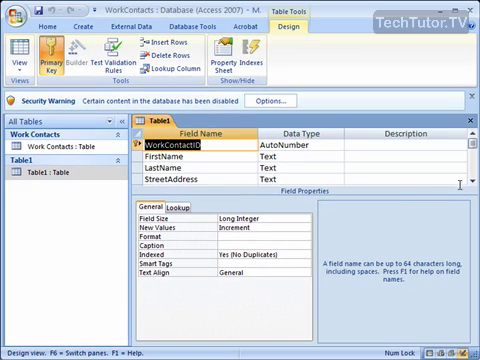
Step: Scroll the field property sheet to reach the WorkNumber Required setting
scroll(down, 3)
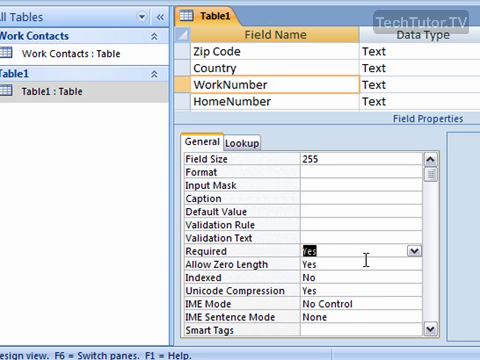
mouse_move(368, 196)
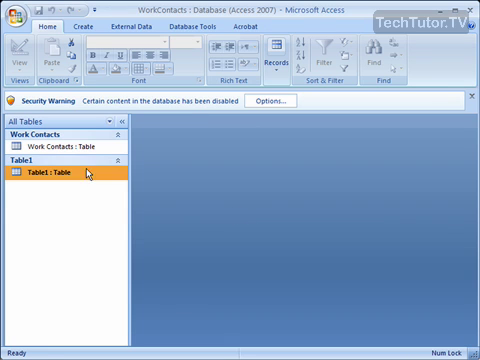
Step: Reopen Table1 in datasheet view and bring the WorkNumber column of its five records into view
double_click(50, 180)
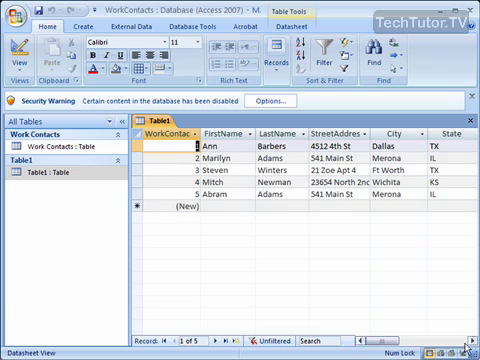
scroll(right, 3)
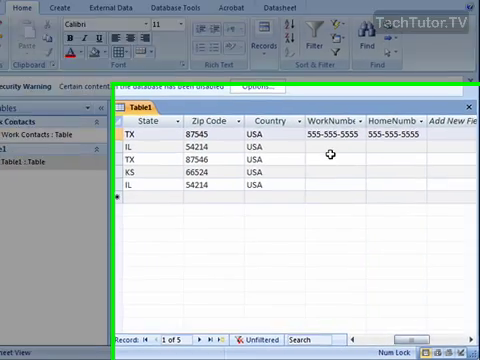